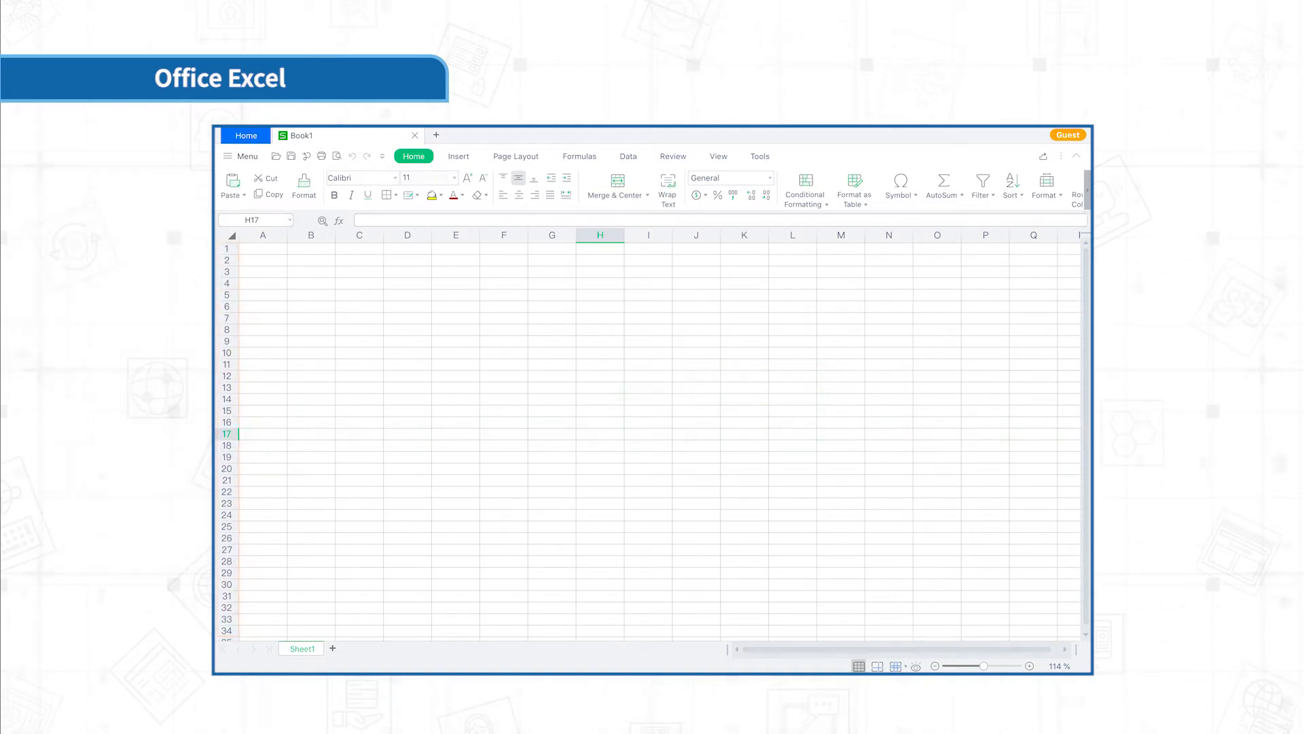
- Enter the value 1 in cell A1 and 2 in cell A2
click(600, 234)
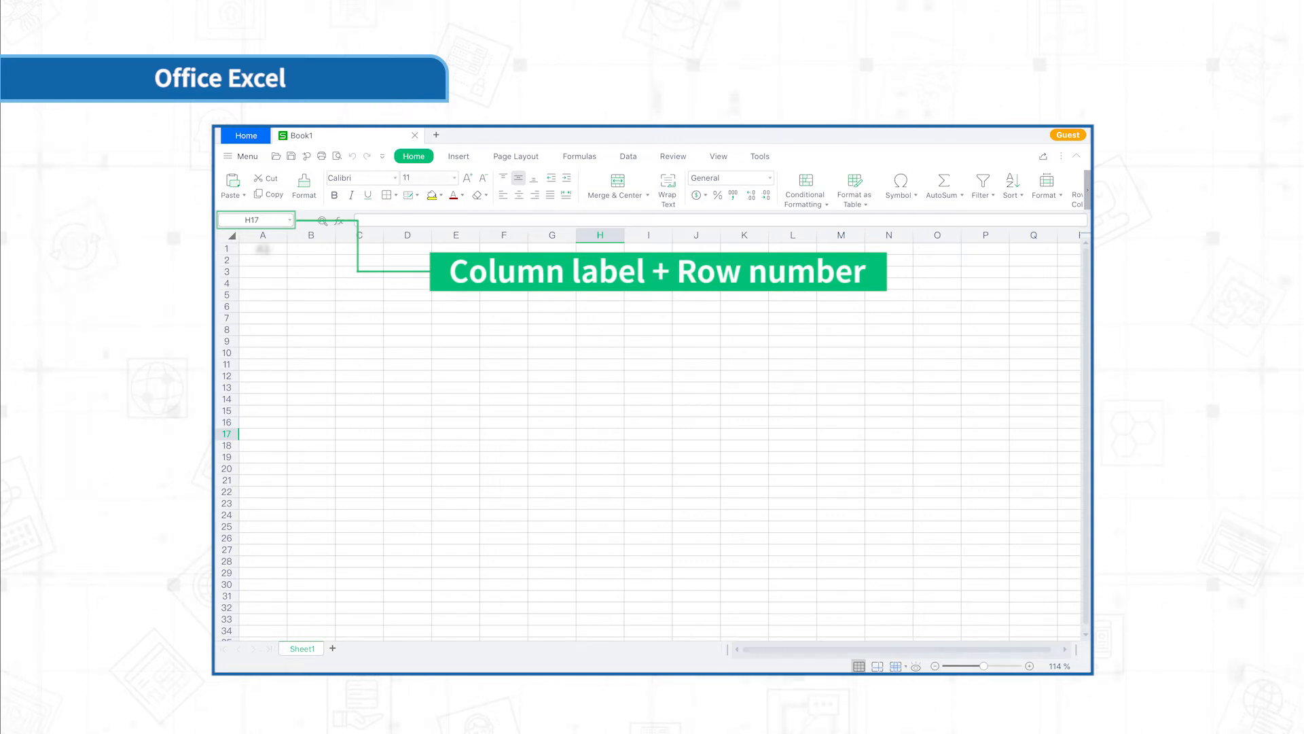
text(A1)
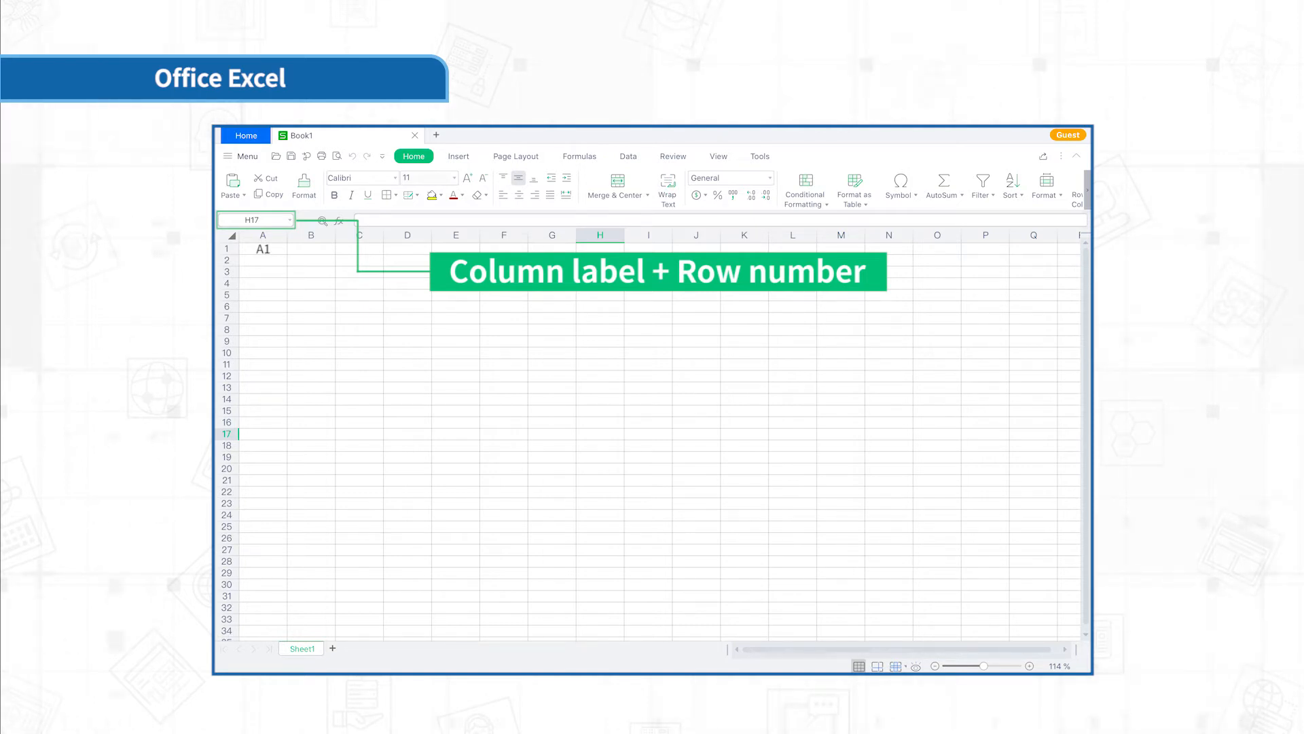
text(B2)
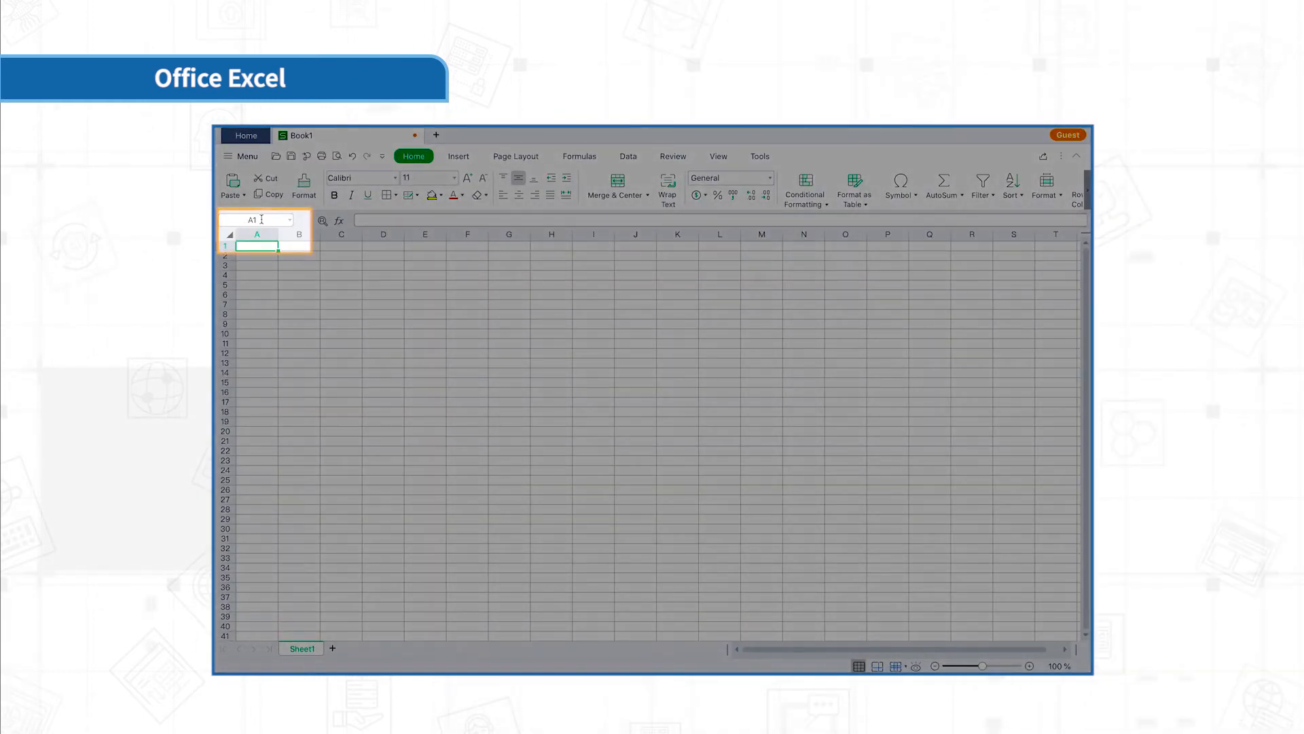
mouse_move(256, 219)
text(50)
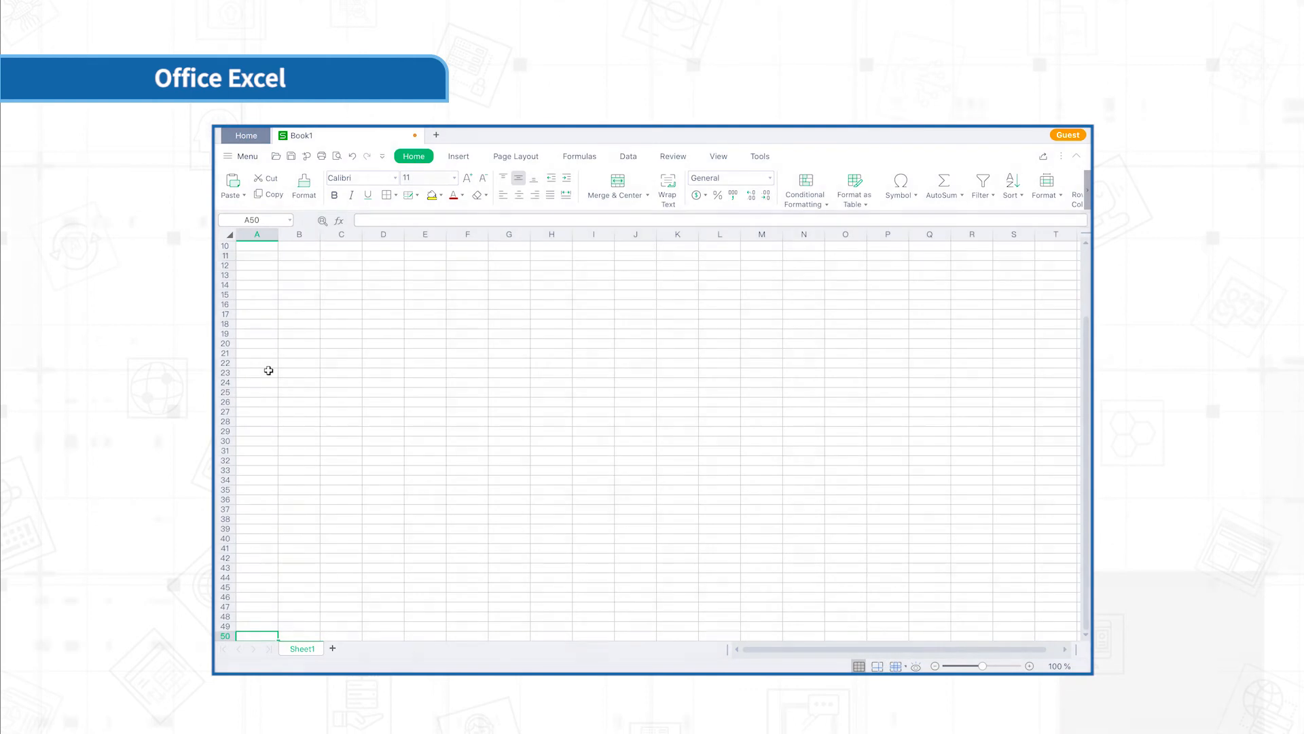
scroll(down, 3)
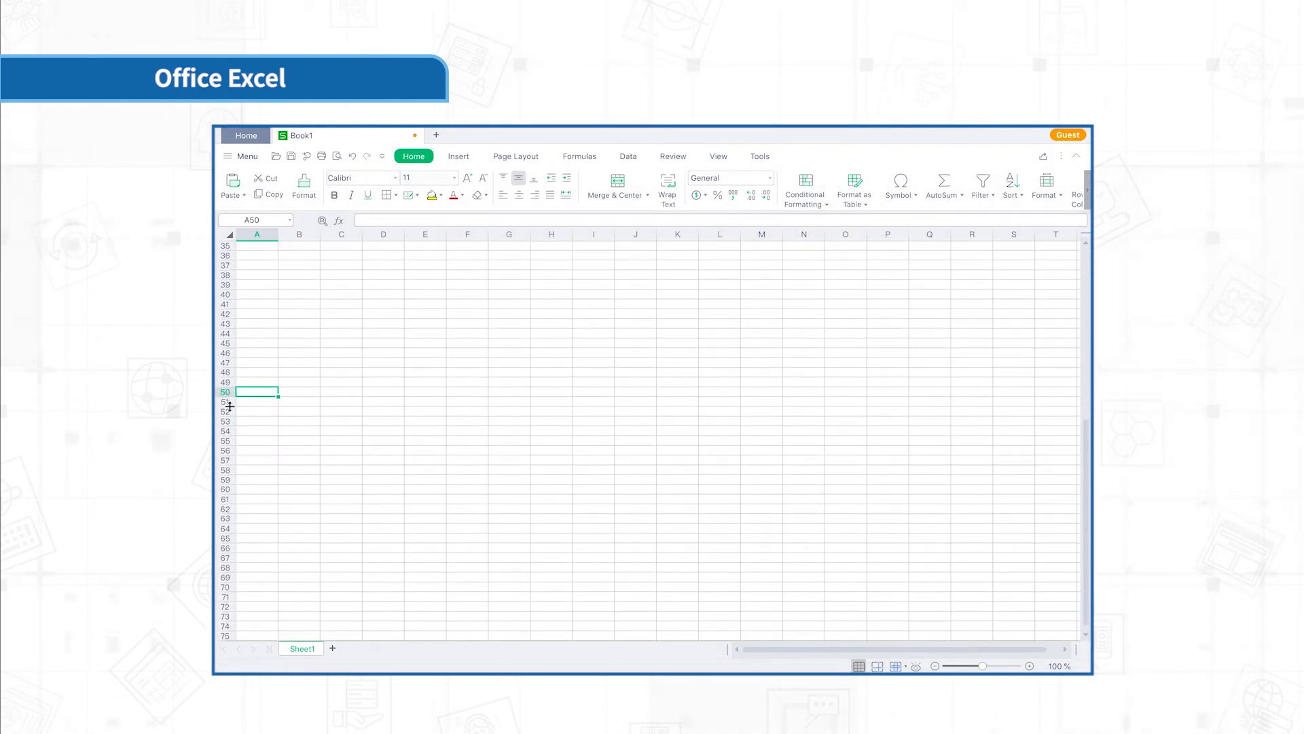
scroll(up, 3)
text(1)
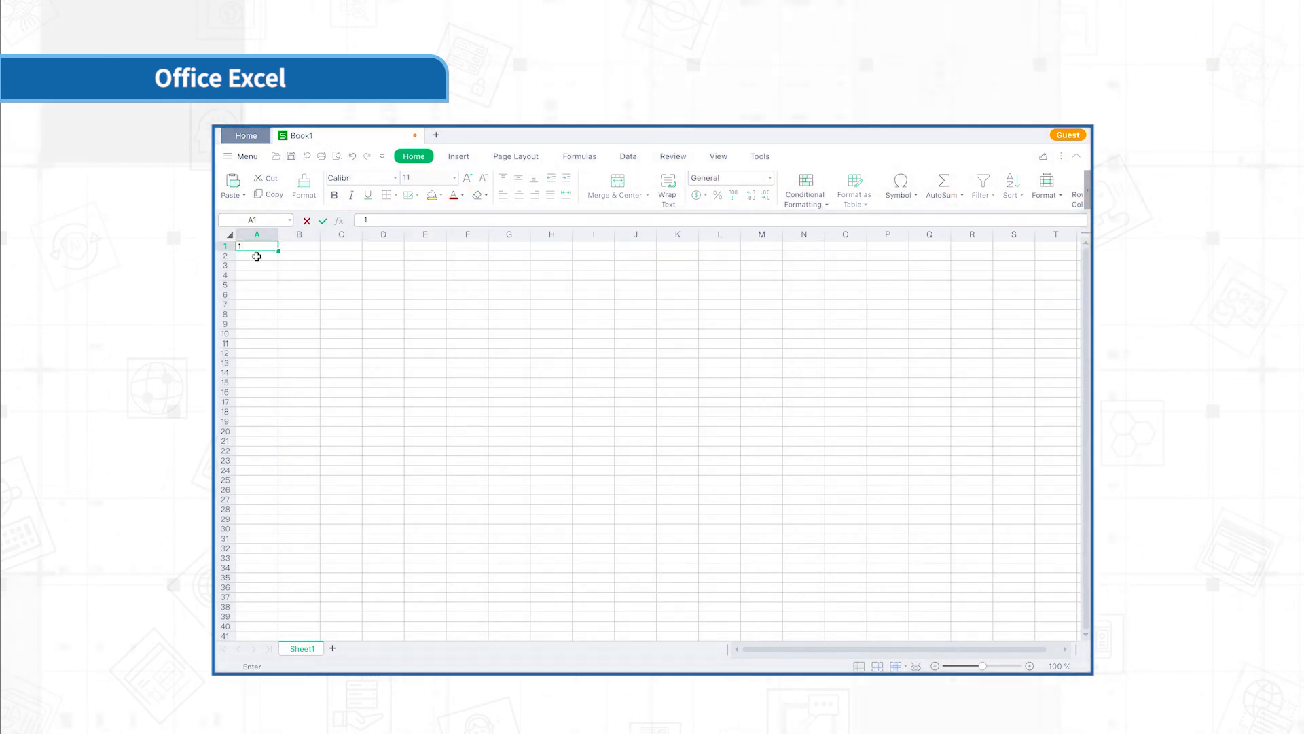
text(2)
click(257, 264)
text(=)
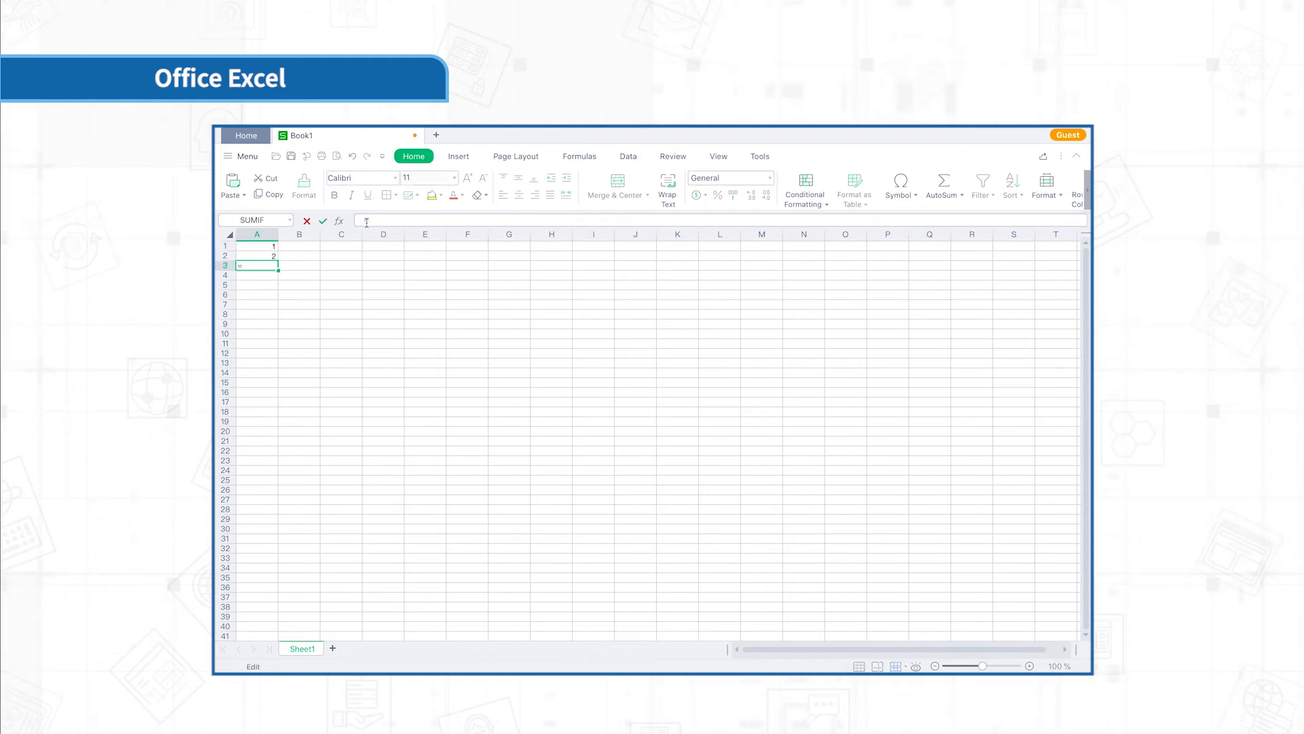
- Enter the formula =A1+A2 in cell A3 so it shows 3
text(A1+A)
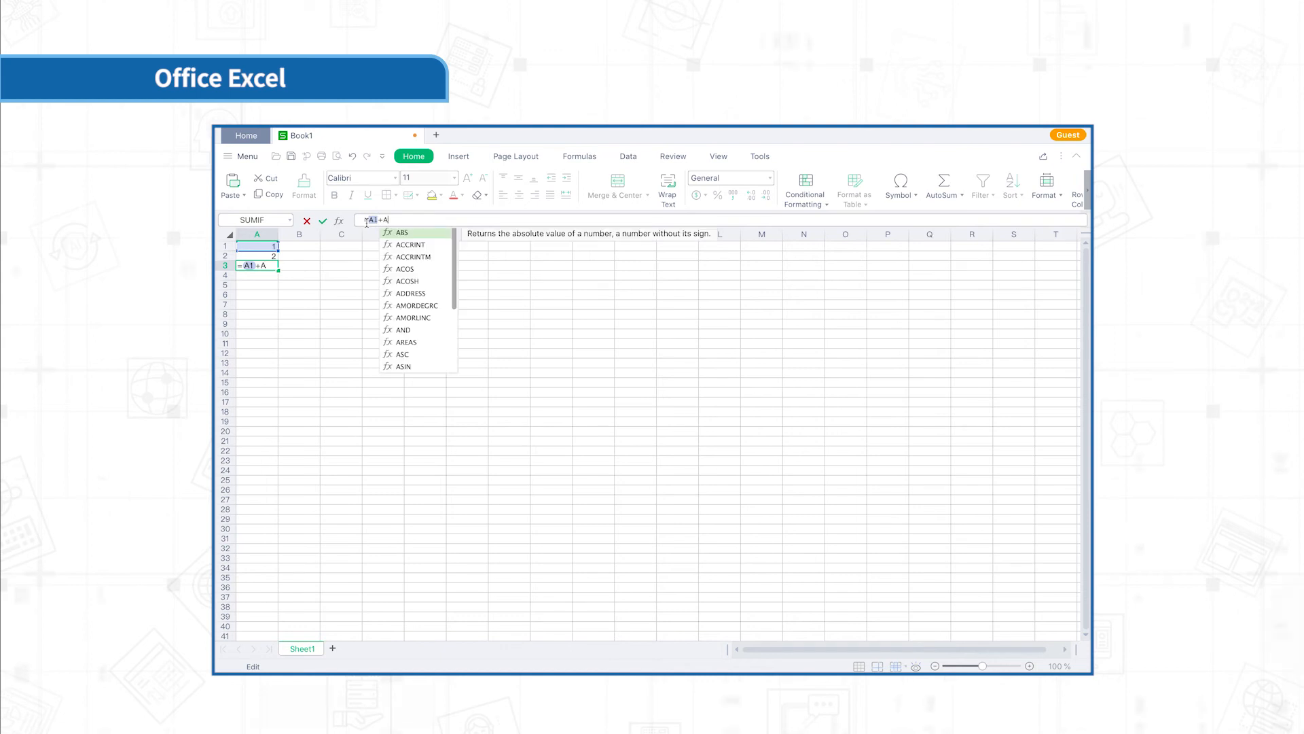
text(2)
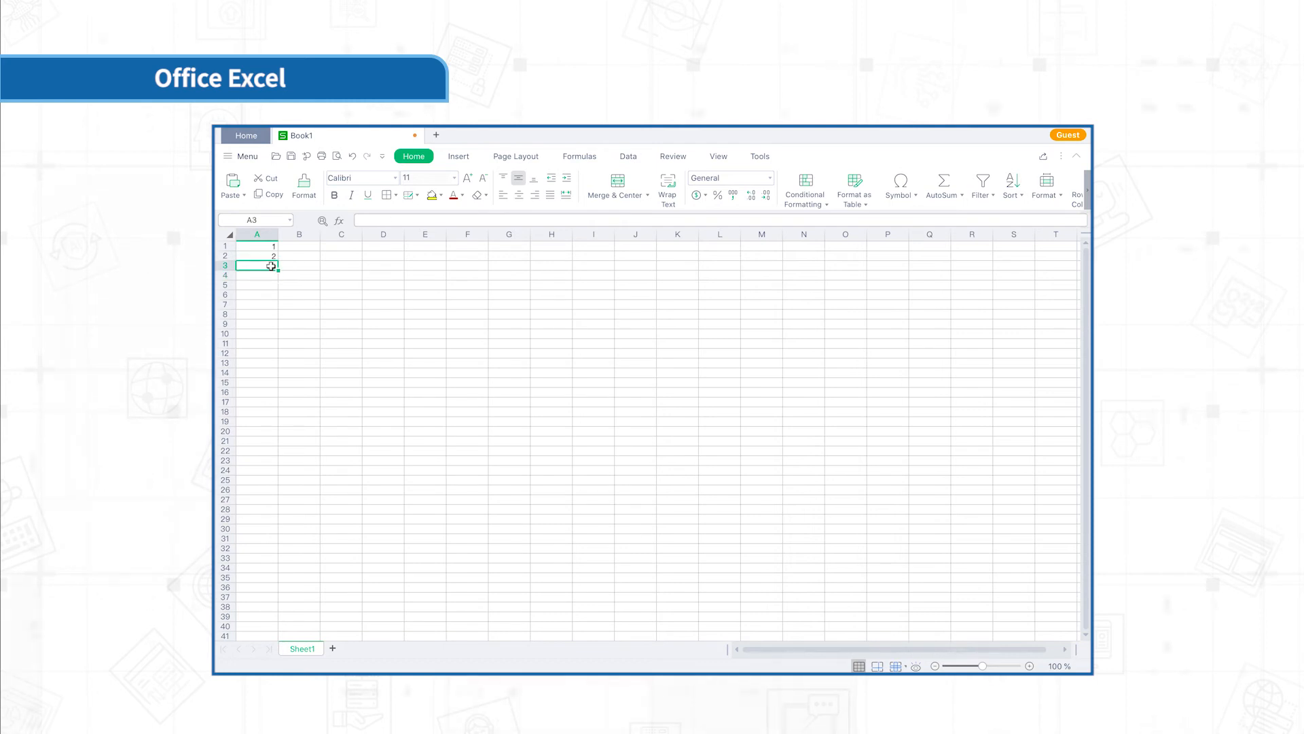
text(=A1+A2)
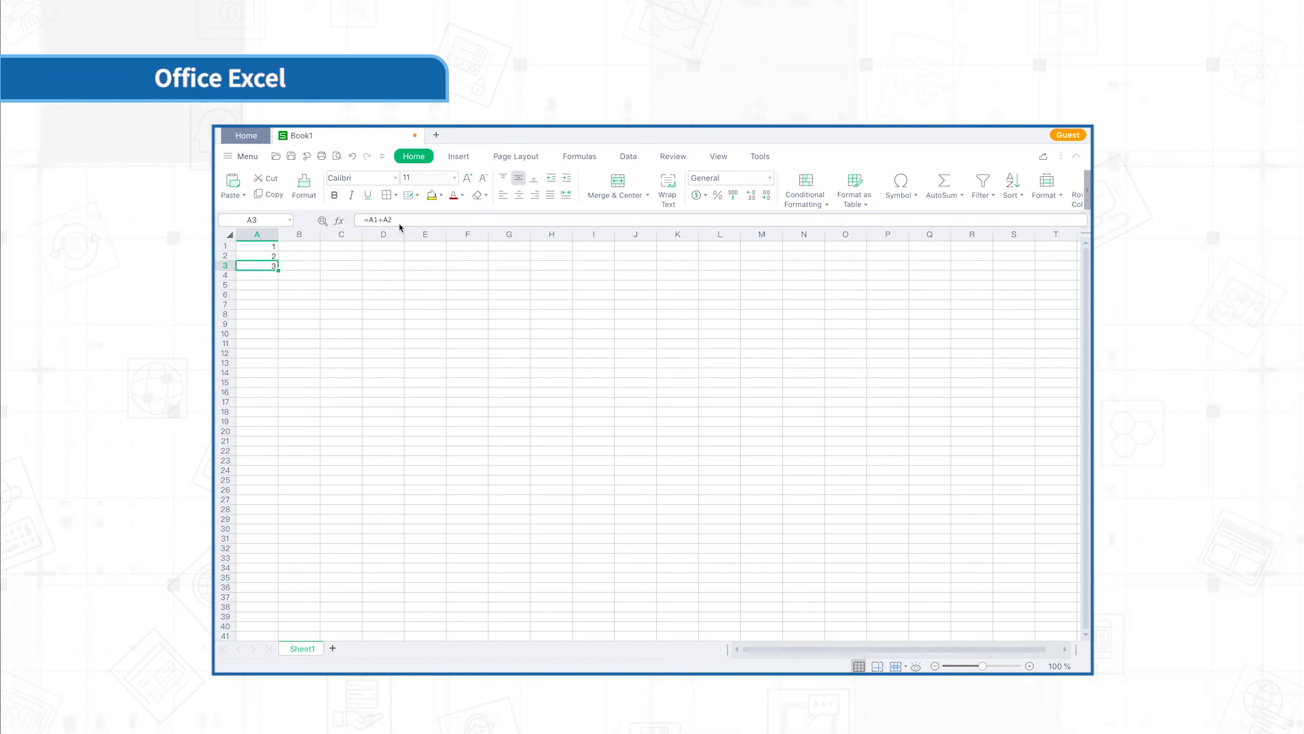
mouse_move(398, 223)
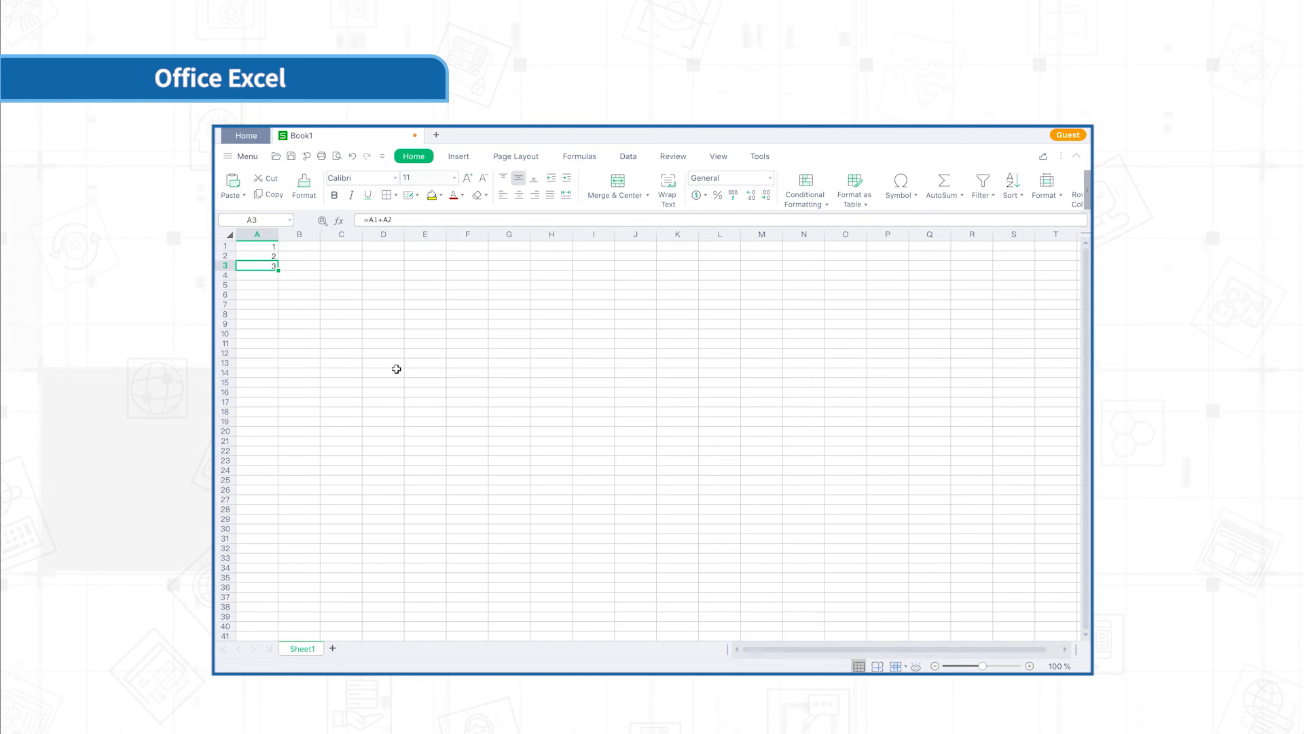
mouse_move(830, 611)
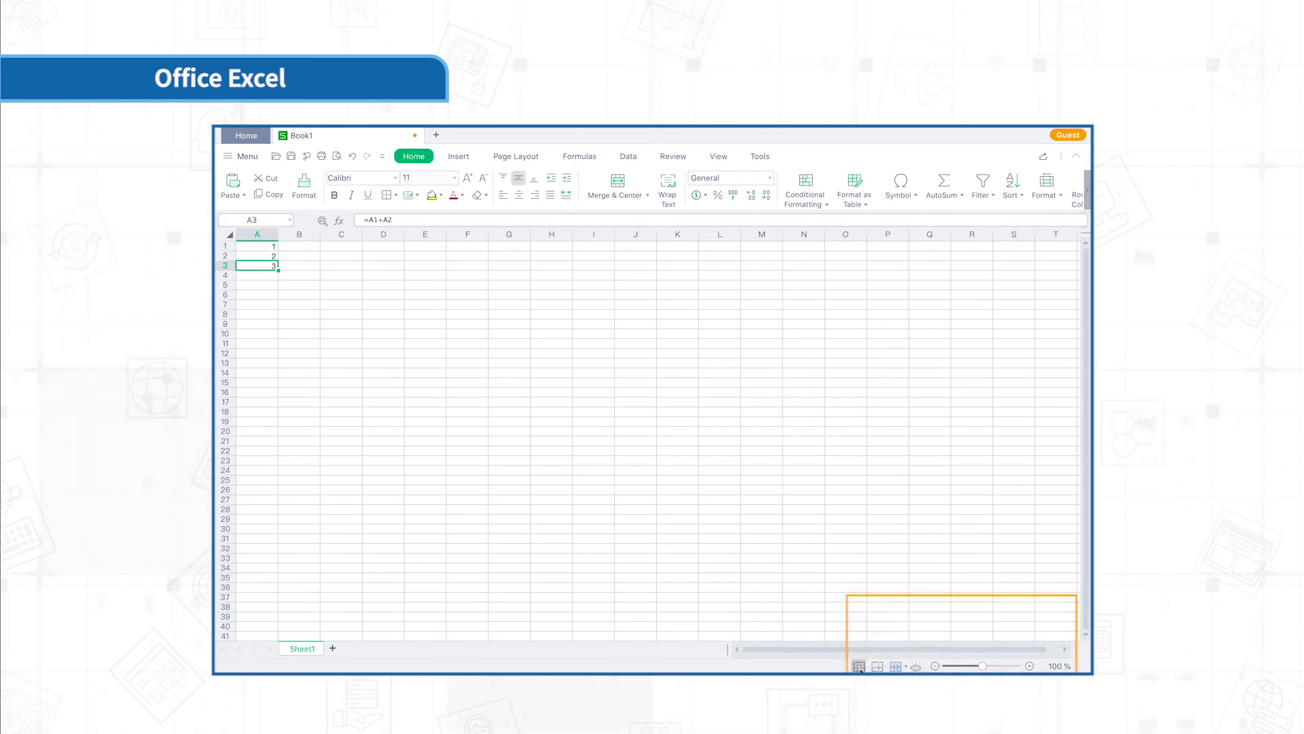
mouse_move(860, 667)
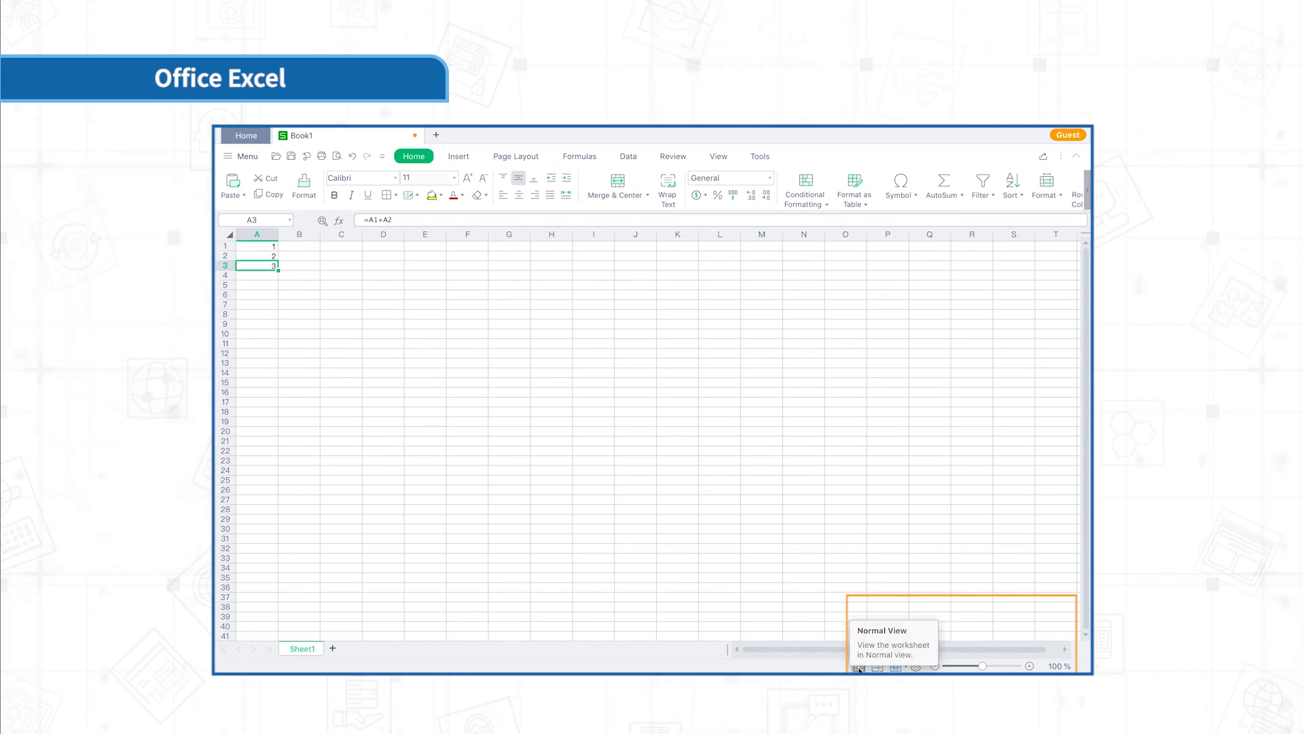
mouse_move(877, 667)
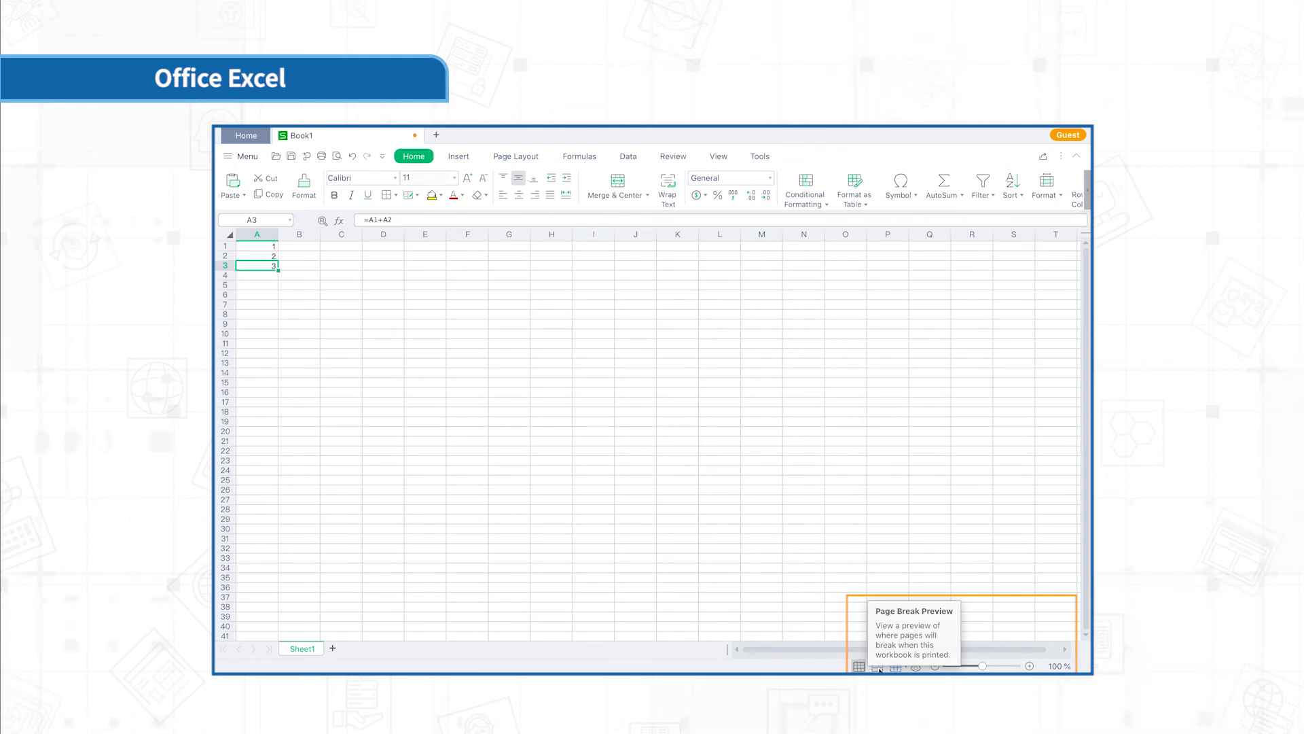
- Switch to Page Break Preview to show where printed pages break
click(877, 666)
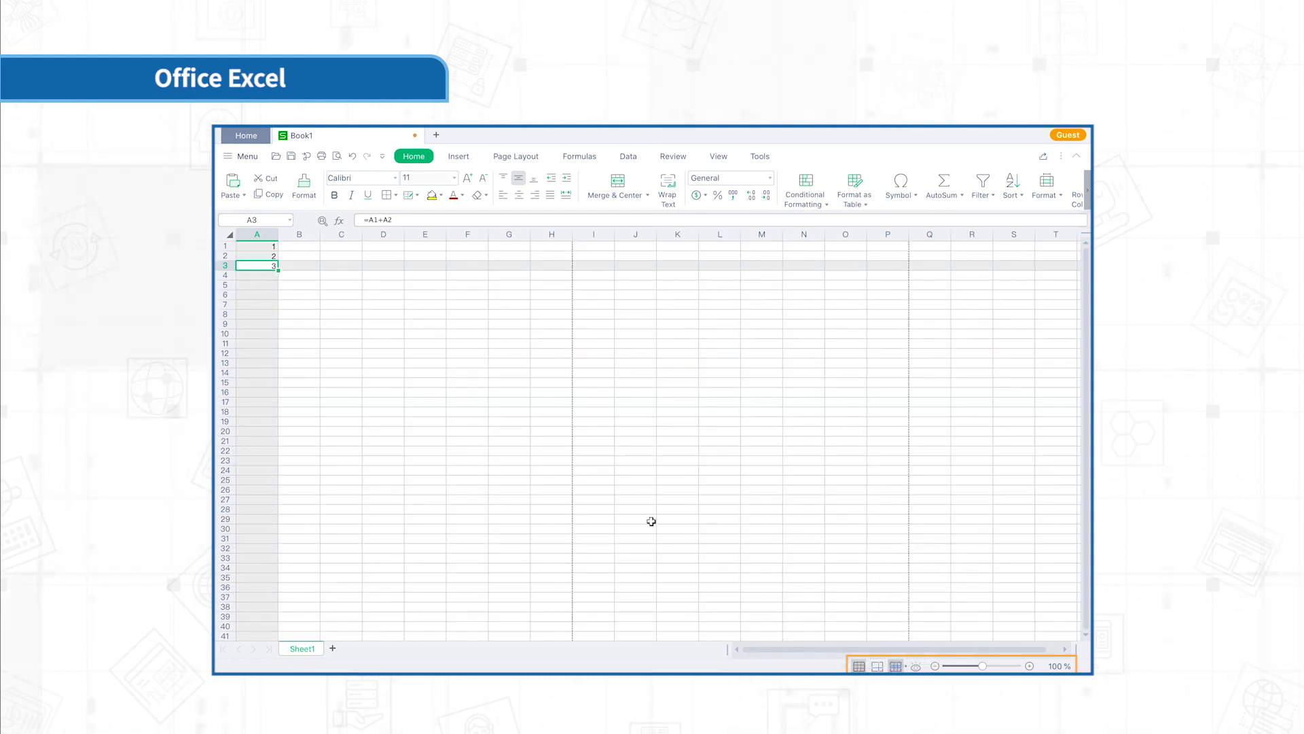
click(508, 363)
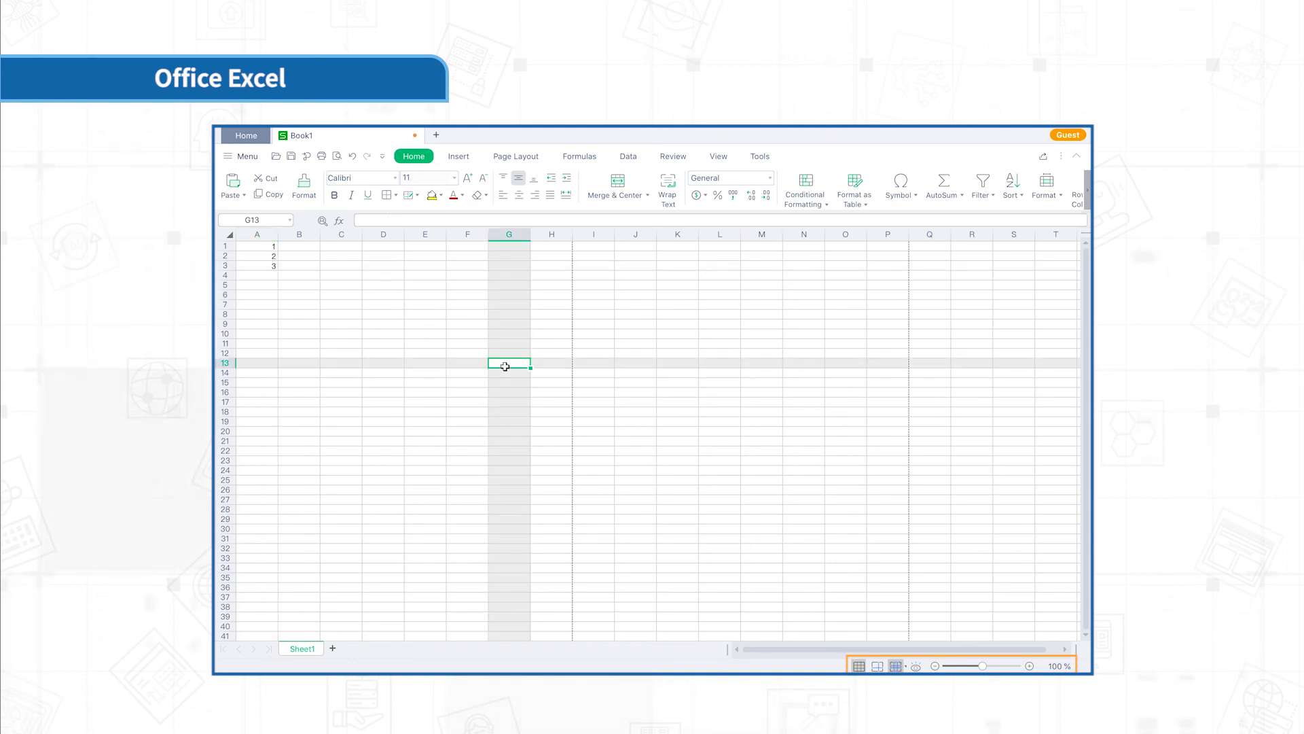
mouse_move(485, 413)
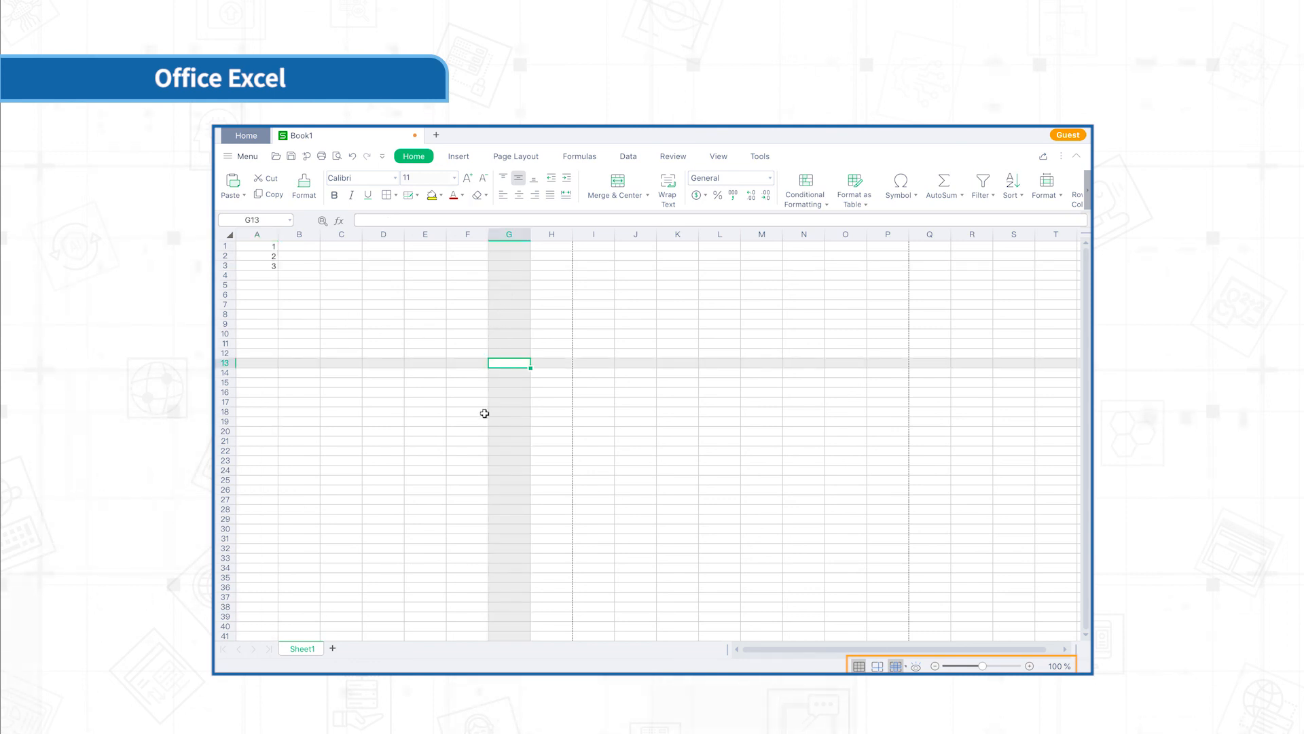
mouse_move(614, 362)
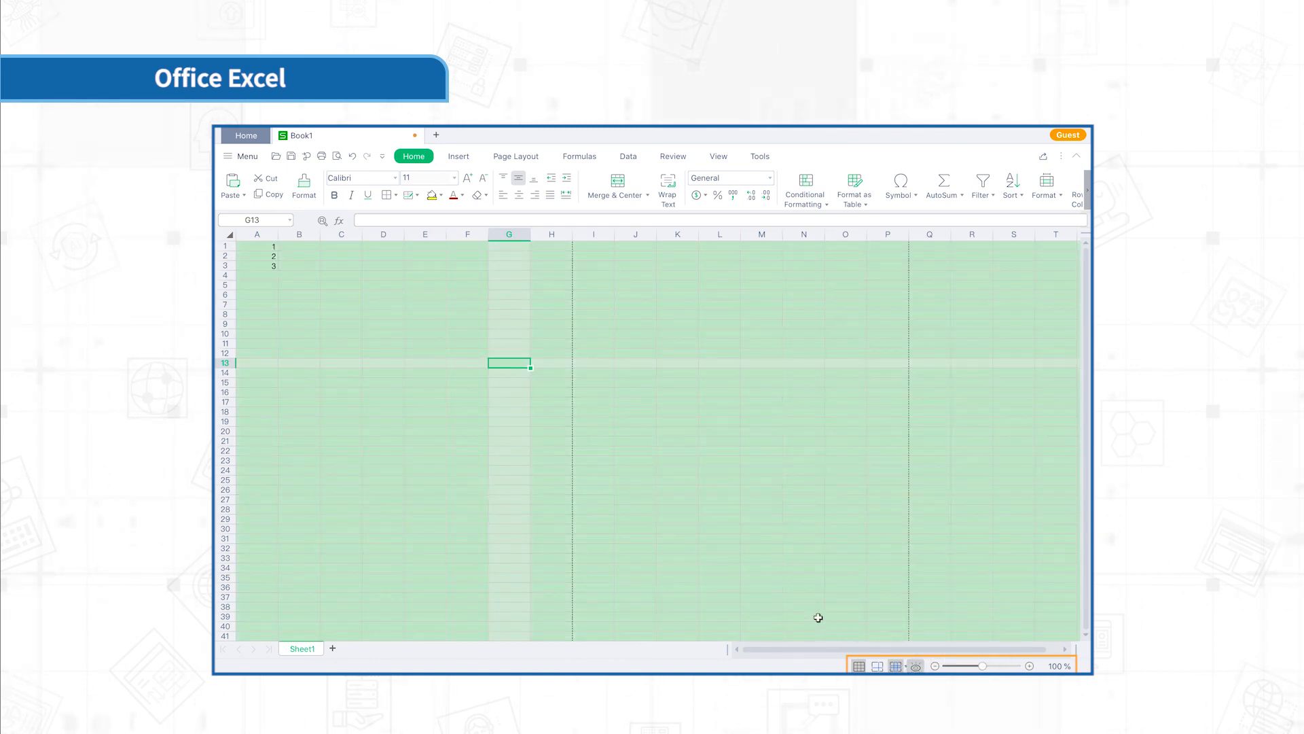
mouse_move(658, 471)
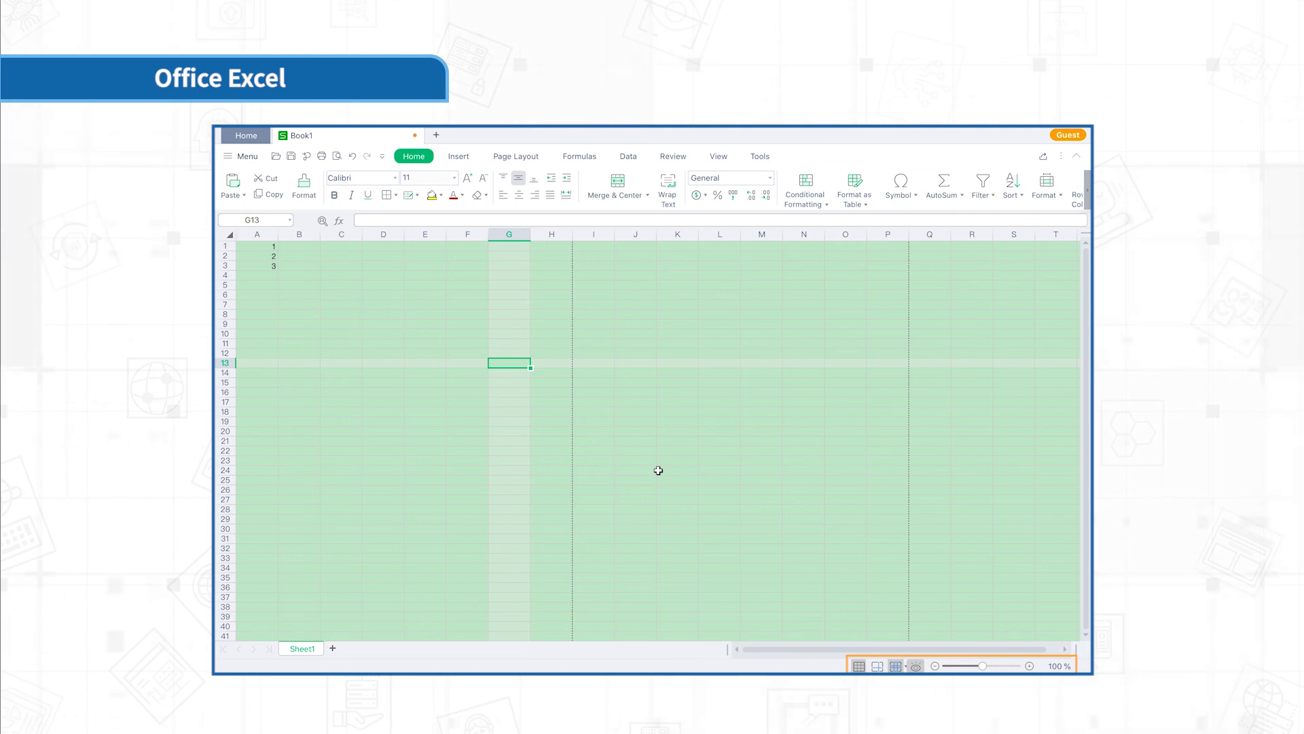